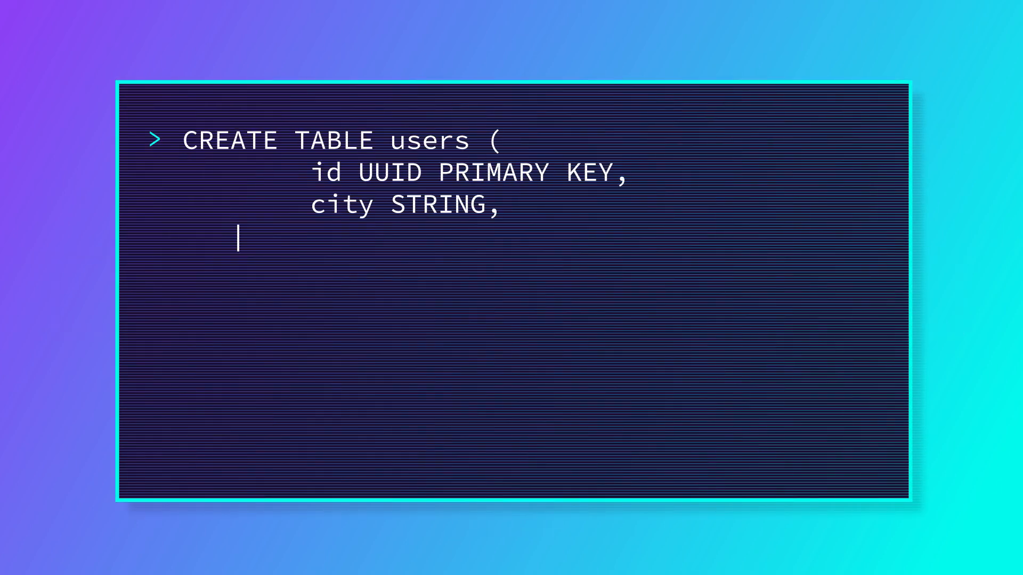
Complete the CREATE TABLE users statement with id UUID PRIMARY KEY, city STRING and name STRING columns.
text(name STRING,)
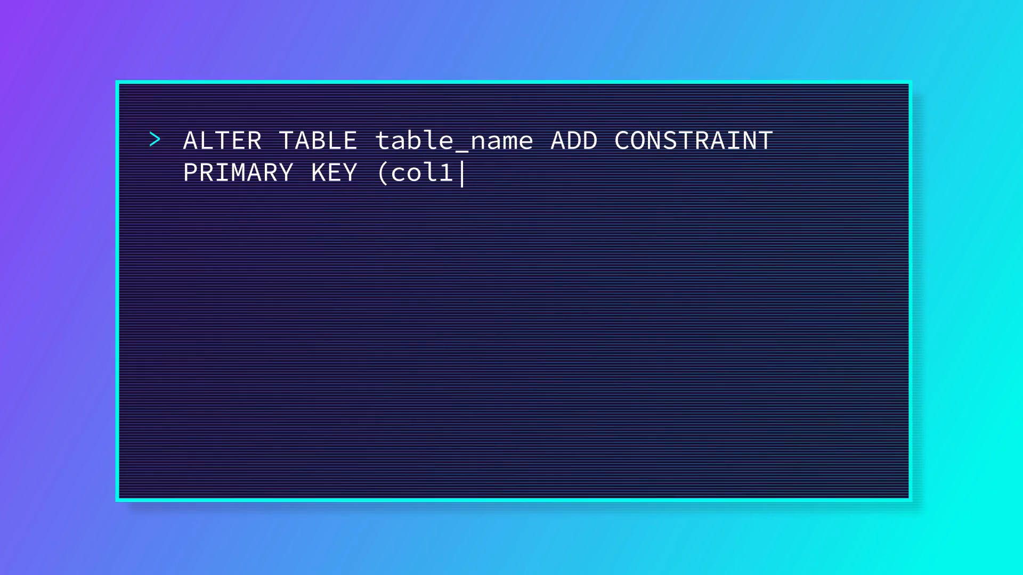
Finish ADD CONSTRAINT PRIMARY KEY (col1, col2) on table_name, highlight the column list, and begin the orders ALTER TABLE.
text(, col2);)
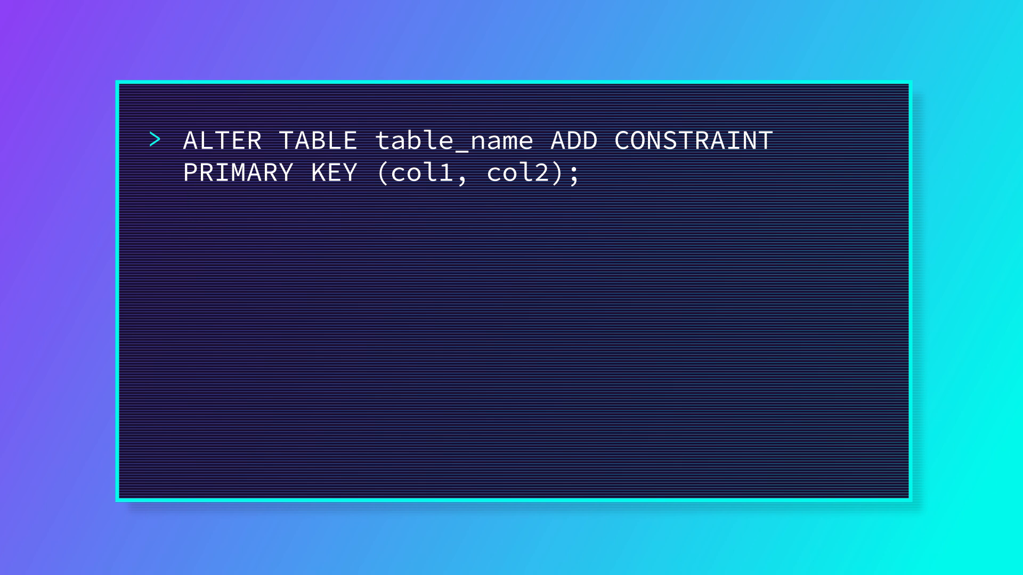
drag(186, 140, 538, 140)
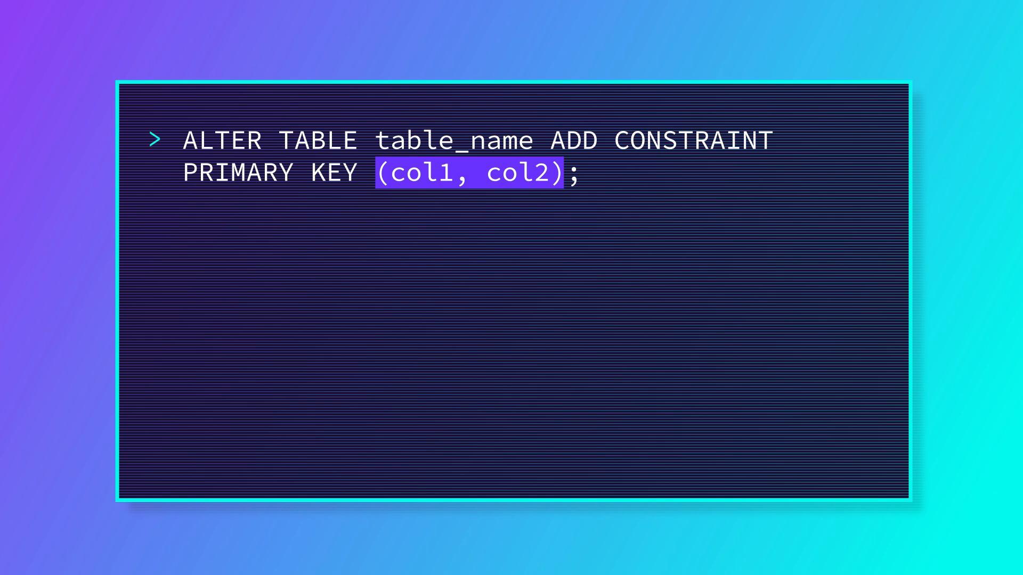
text(ALTER TABLE orders ADD CONSTRAINT check)
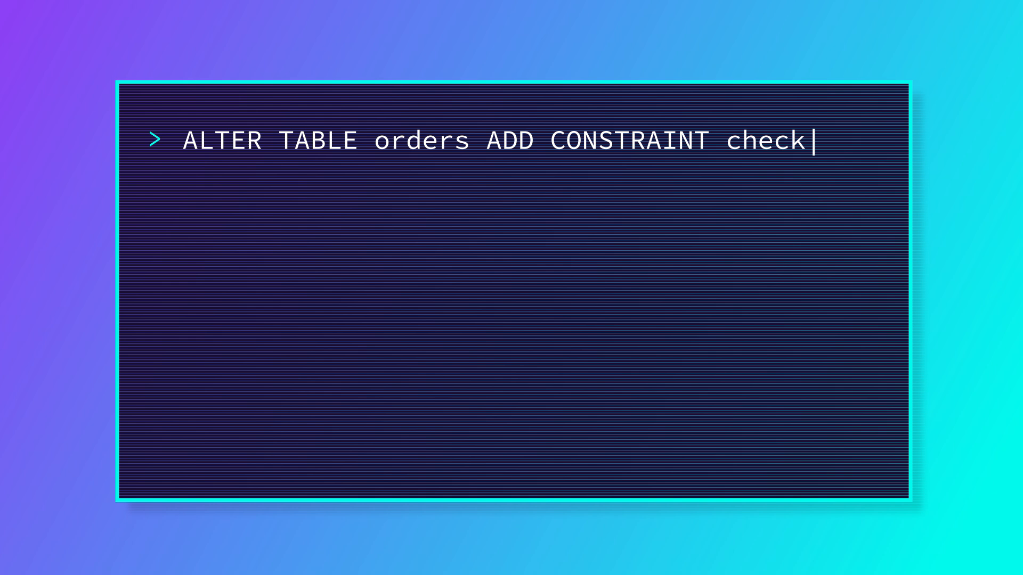
Add check_revenue_positive CHECK (revenue >= 0) to orders and highlight the constraint clause.
text(_revenue_positive CHECK (revenue >= 0);)
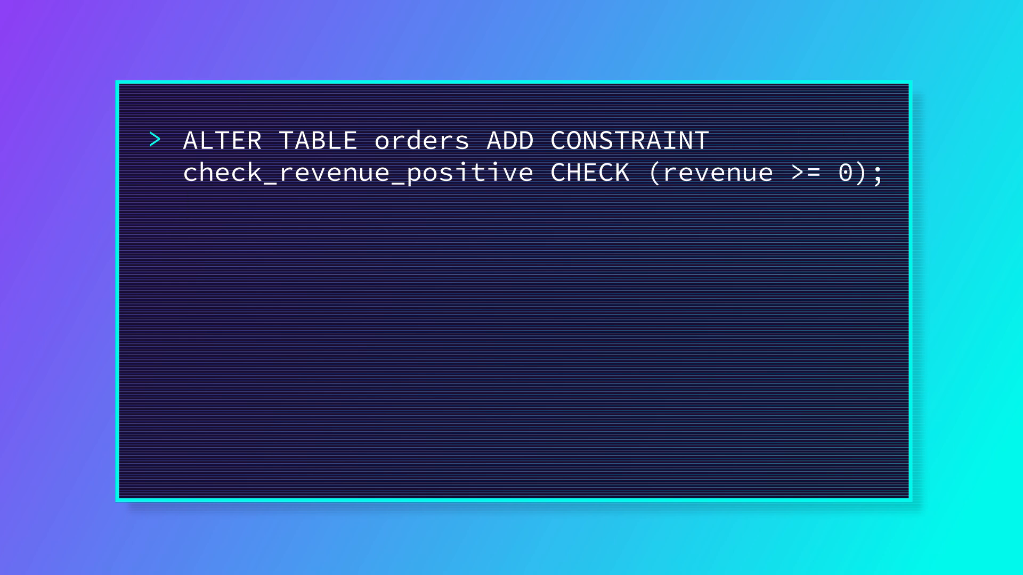
drag(184, 141, 476, 140)
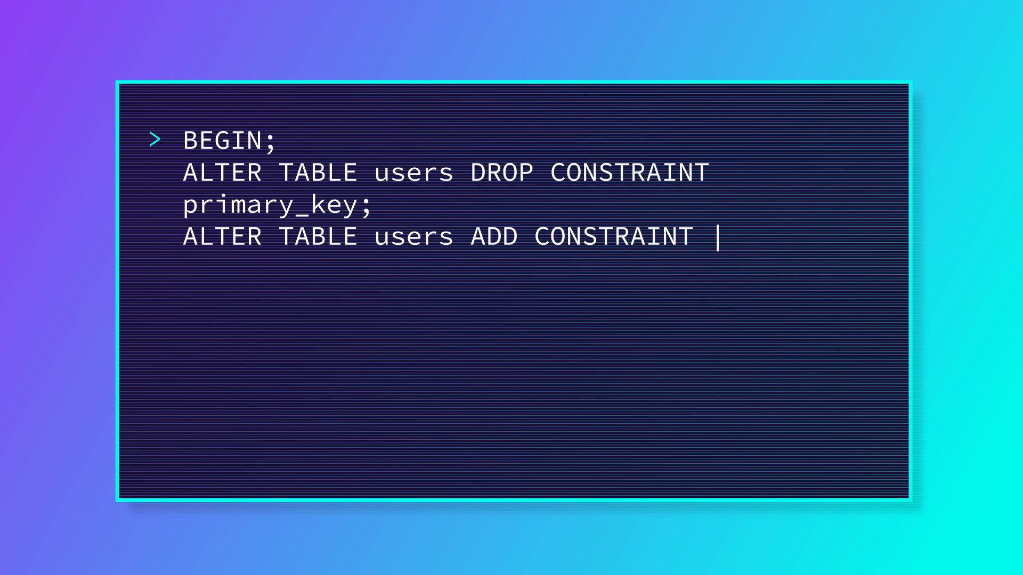
Re-add the users primary_key constraint as PRIMARY KEY (city, name, id) inside the BEGIN block.
text(primary_key PRIMARY KEY (city, name, id);)
text(ALTER TABLE users RENAME CONSTRAINT email_unique TO u)
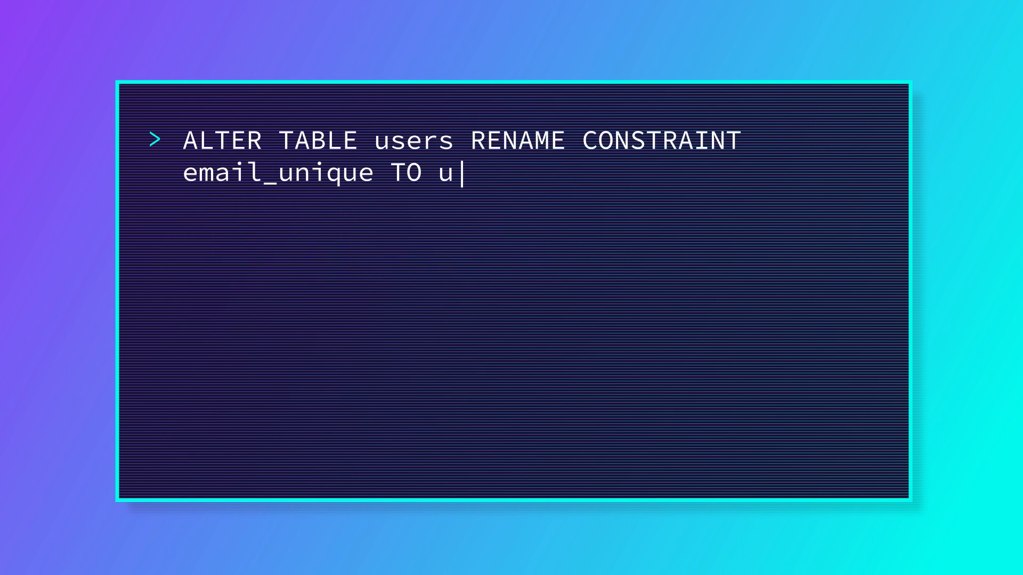
Rename the users constraint email_unique to unique_email_address.
text(nique_email_address;)
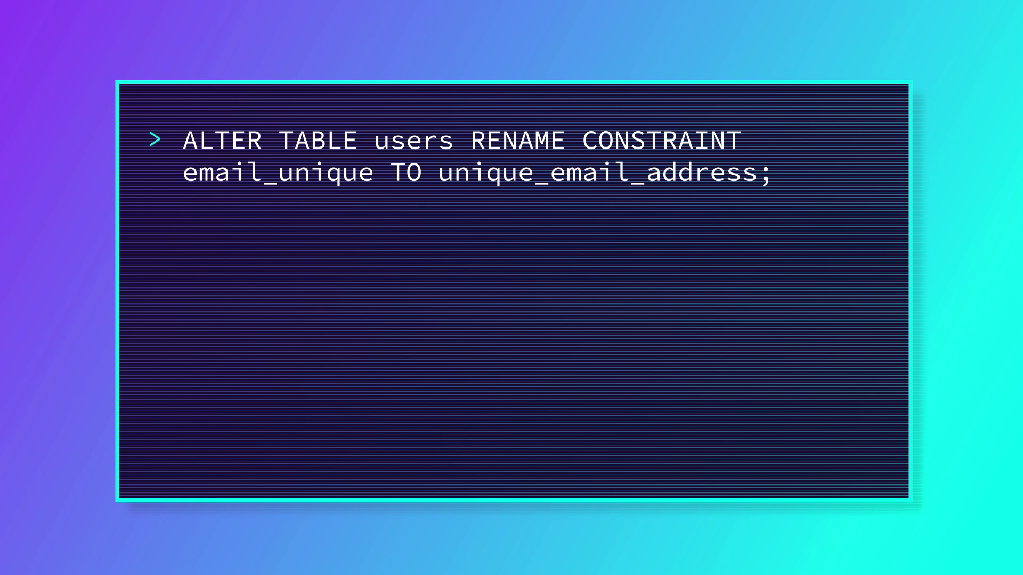